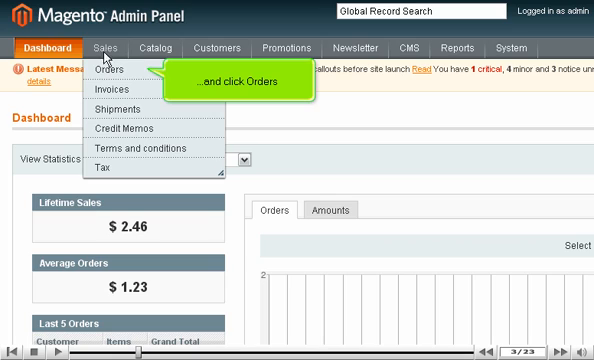
View the Orders list, then the empty Invoices list
click(104, 72)
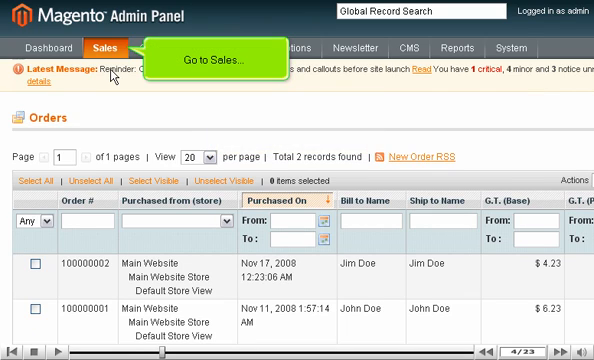
click(95, 47)
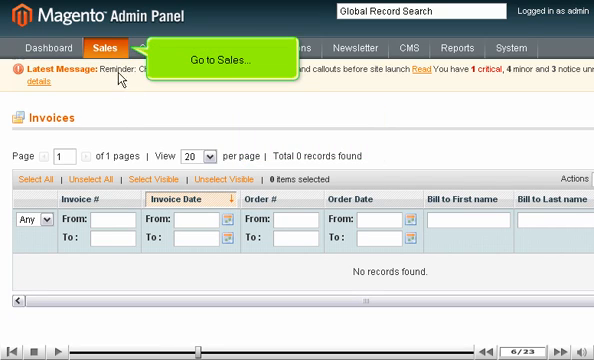
View the empty Shipments list, then the empty Credit Memos list
click(96, 47)
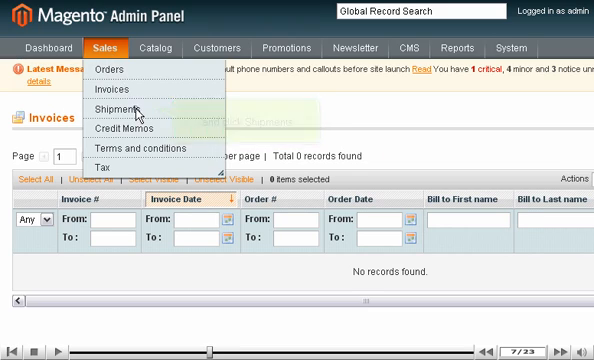
click(115, 106)
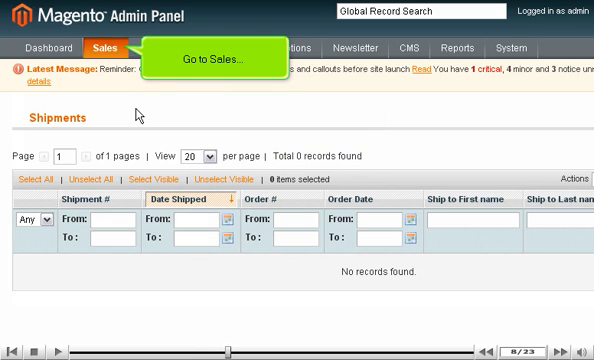
click(97, 47)
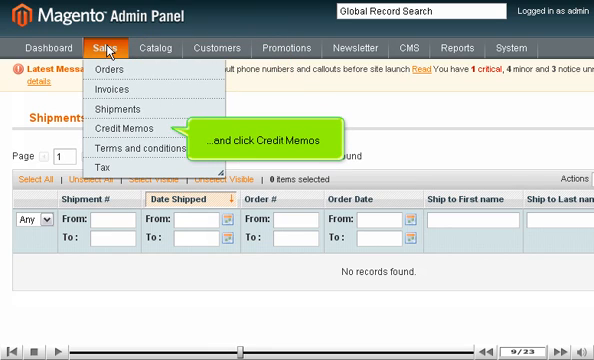
click(117, 128)
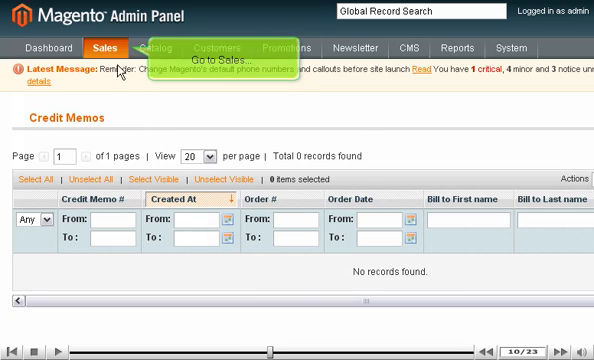
Go to Sales > Terms and Conditions and scroll right to the Add New Condition button
click(98, 47)
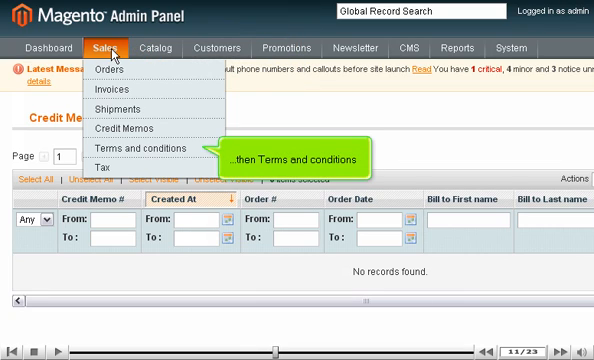
click(138, 148)
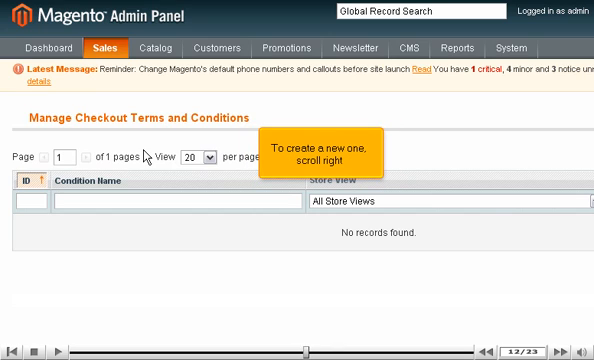
scroll(right, 3)
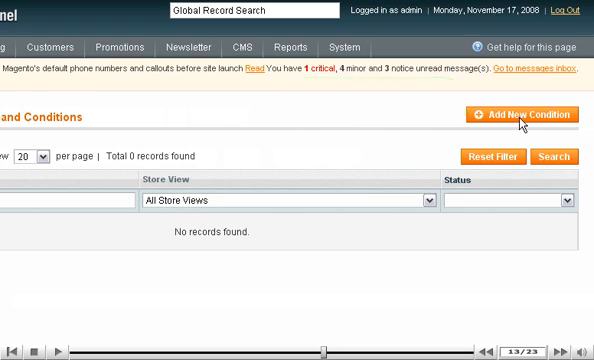
Start a new condition named 'test', Enabled, with checkbox text 'I agree'
click(522, 114)
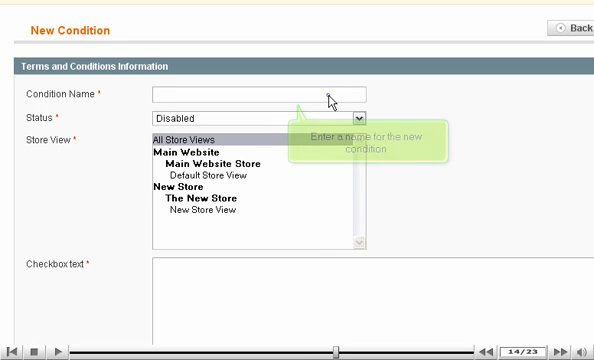
text(test)
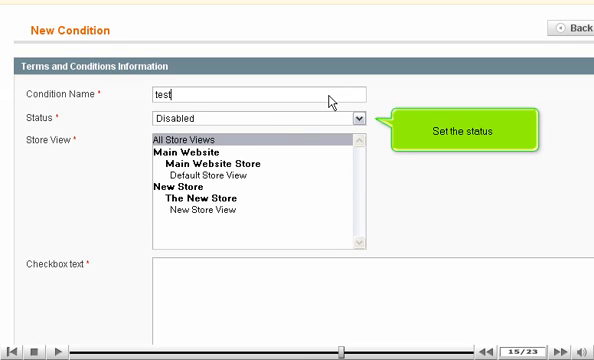
mouse_move(355, 115)
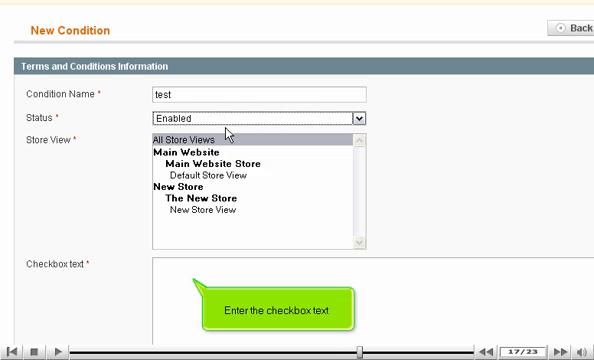
text(I agr)
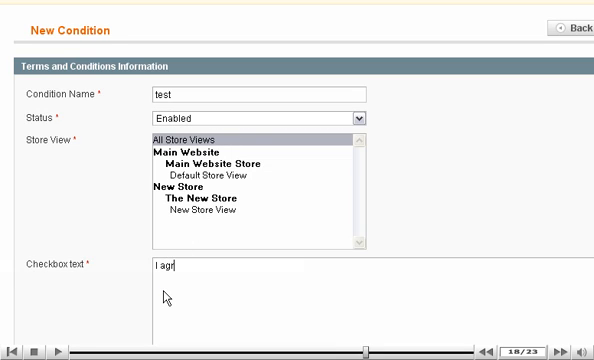
text(ee)
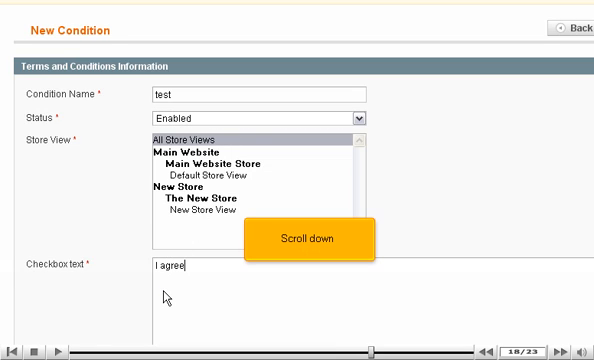
Enter 'Terms & Conditions Summary' as the condition content and save the condition
scroll(down, 3)
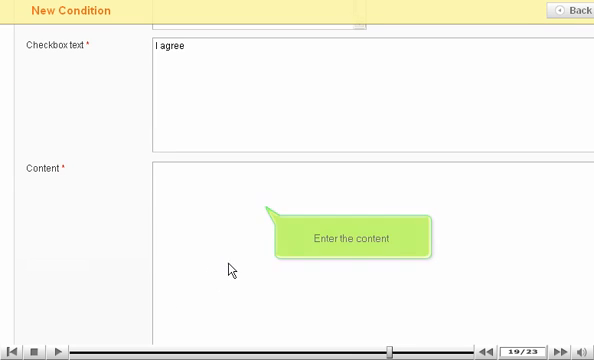
text(Terms & Con)
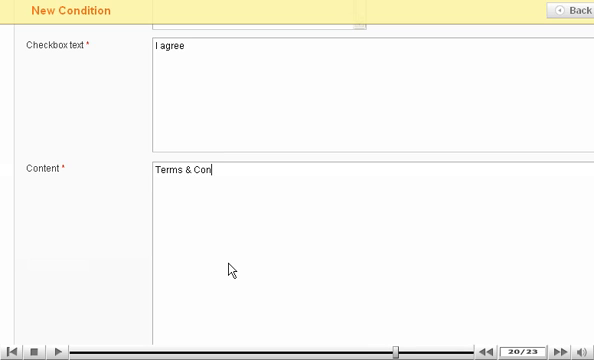
text(ditions Summary)
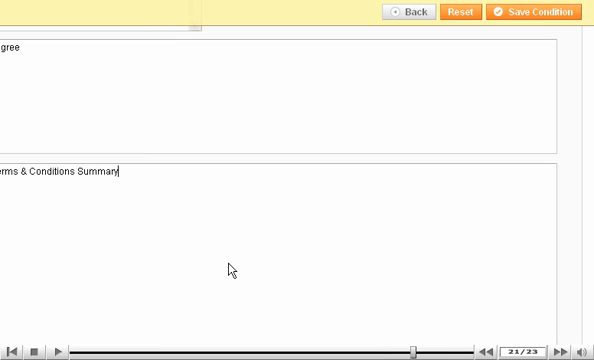
mouse_move(545, 12)
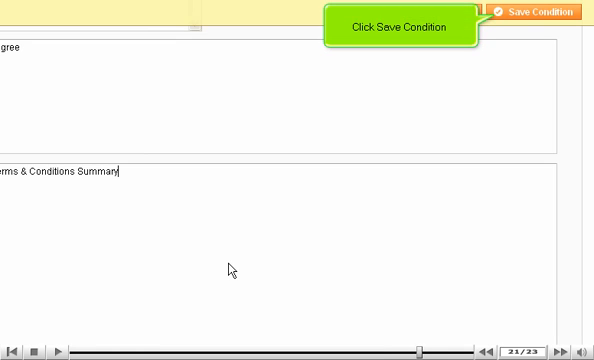
mouse_move(460, 83)
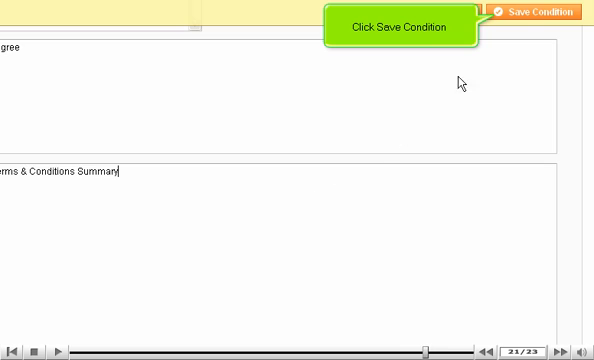
click(540, 11)
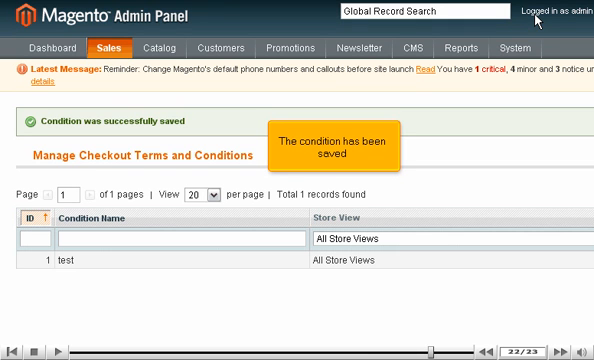